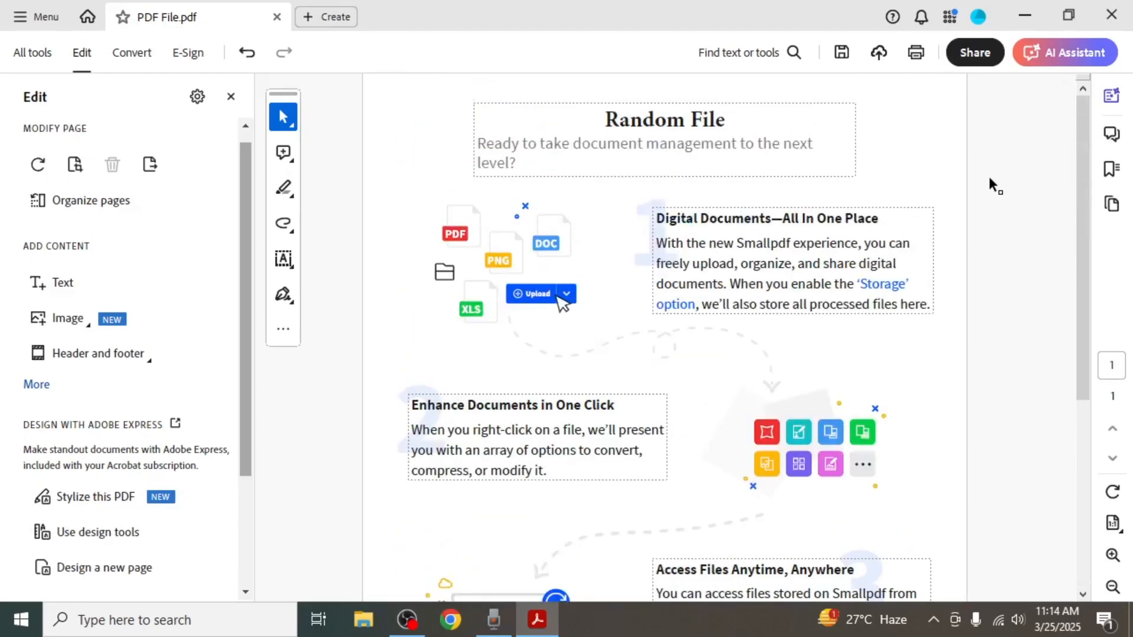
mouse_move(983, 183)
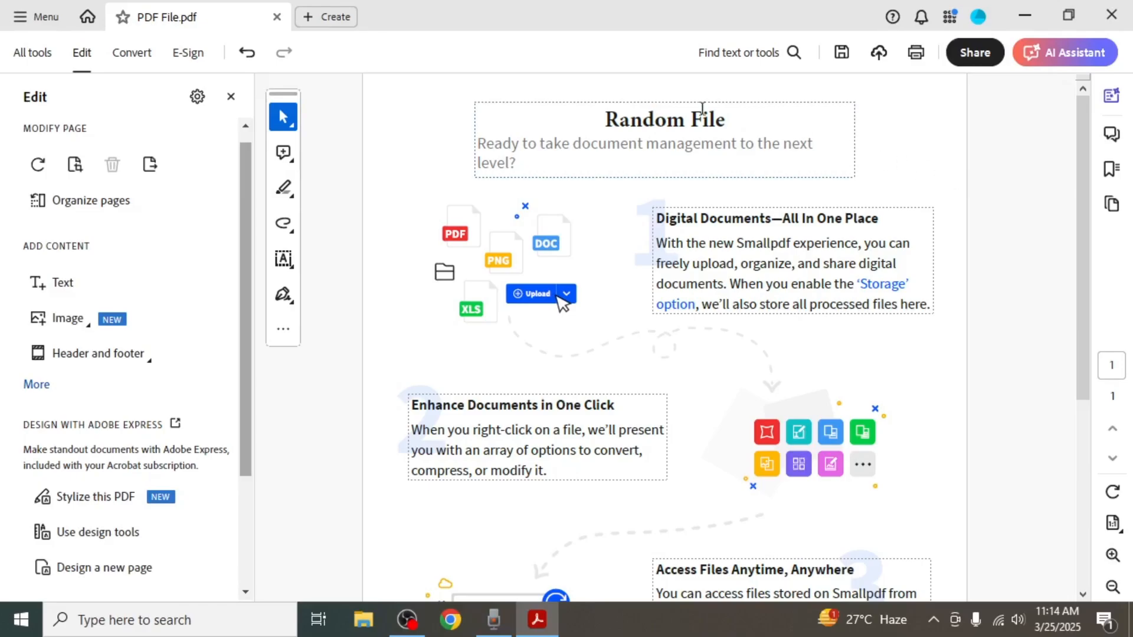
Bring up Acrobat's menu to reach the Export a PDF to Microsoft Word choices.
left_click(35, 17)
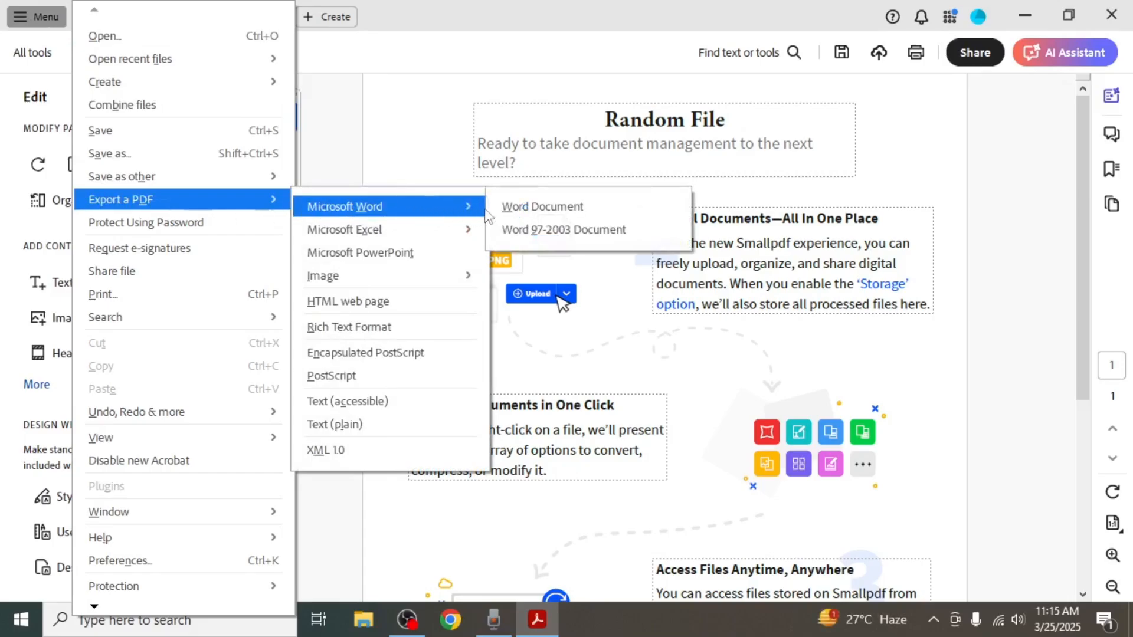
Export the PDF as a Word Document (.docx) named 'Word' in Downloads.
left_click(542, 205)
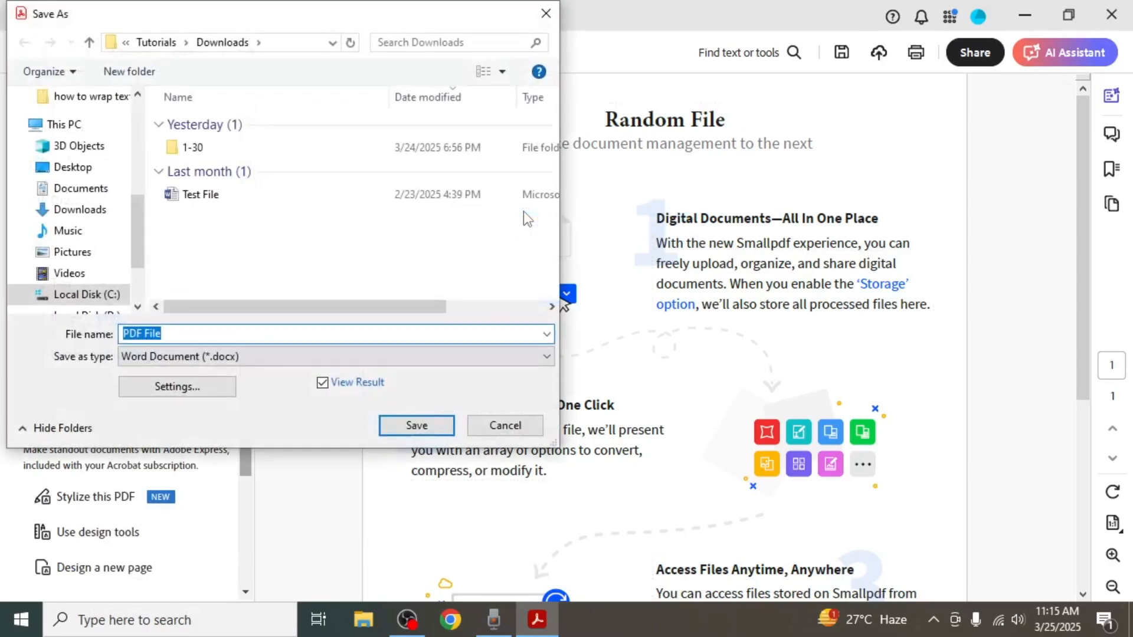
mouse_move(182, 284)
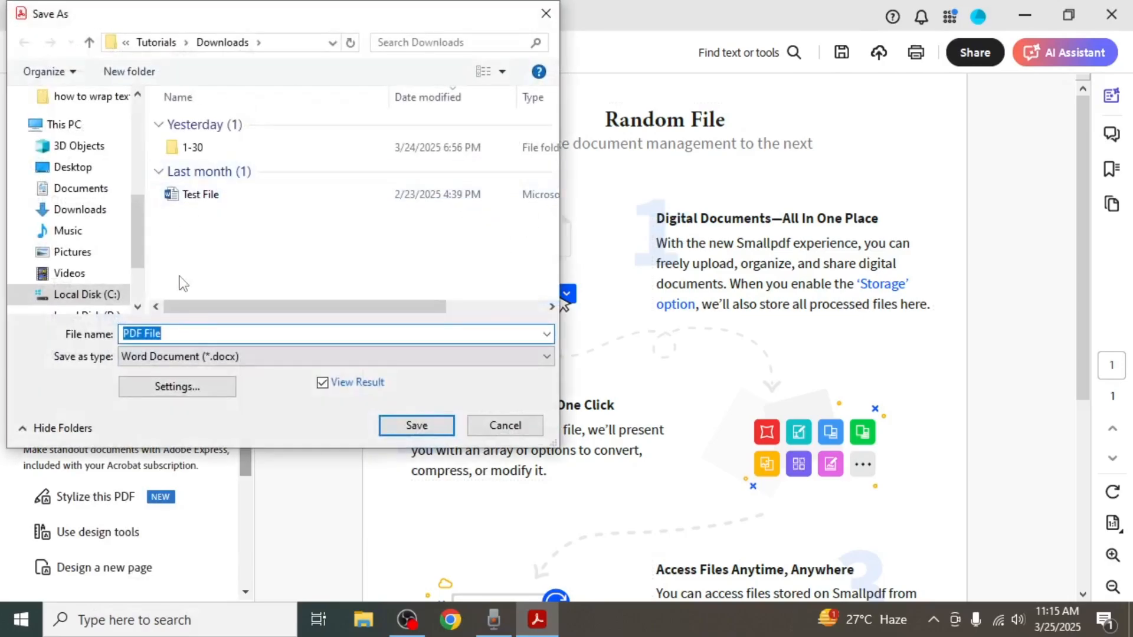
type("Word")
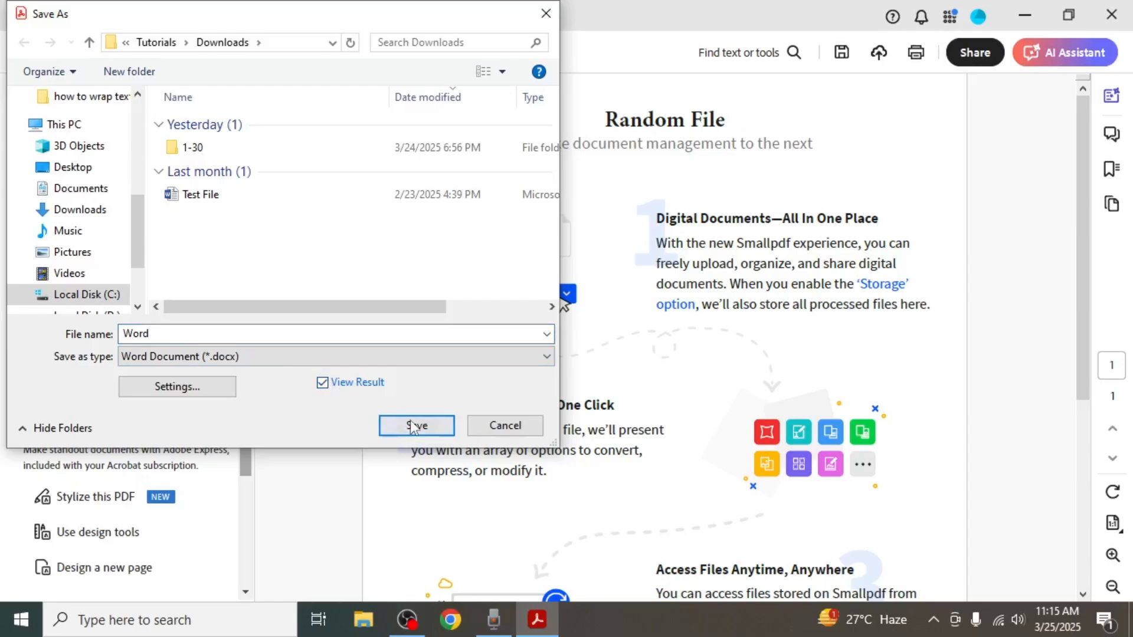
left_click(416, 426)
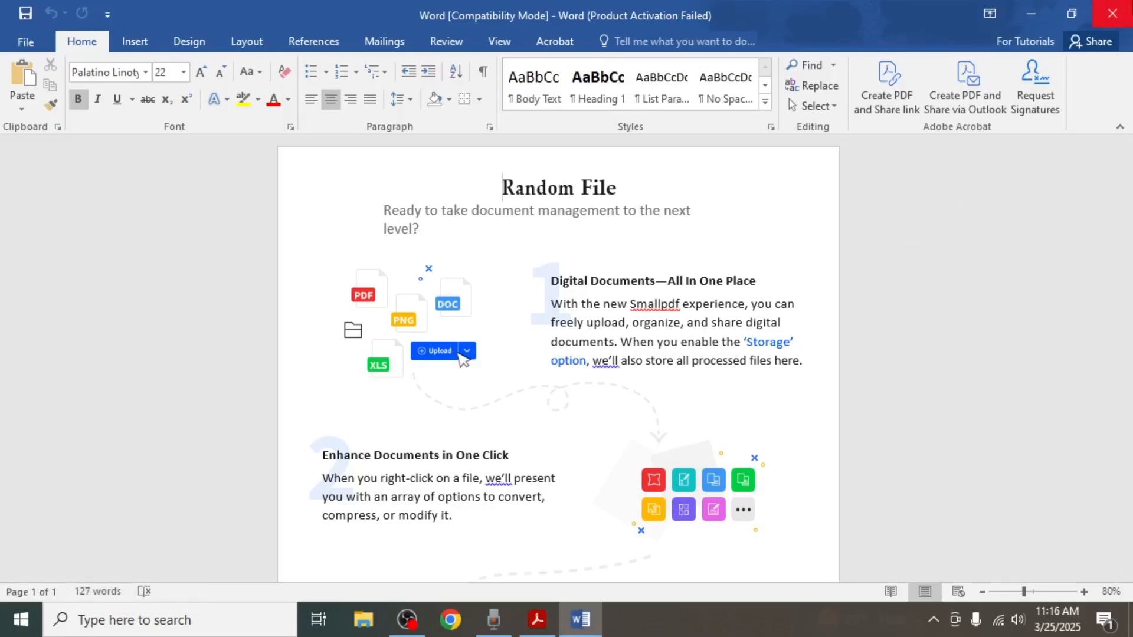
Close the converted 'Word' document in Microsoft Word after reviewing it.
left_click(535, 619)
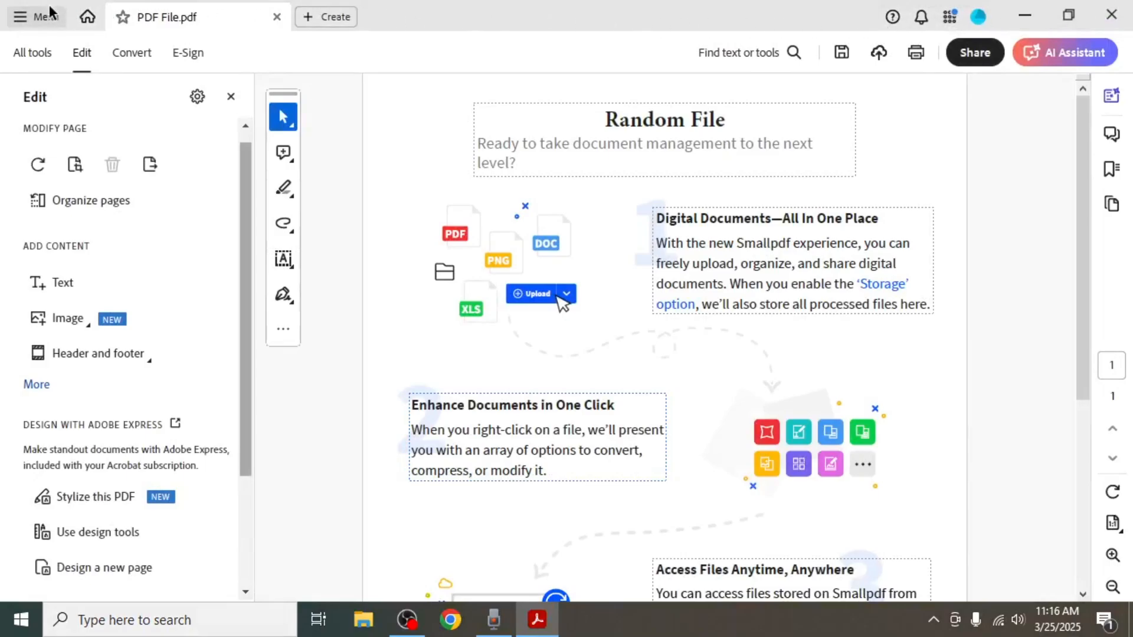
Start Save as… from the Acrobat menu to reach the Save as PDF dialog.
left_click(35, 16)
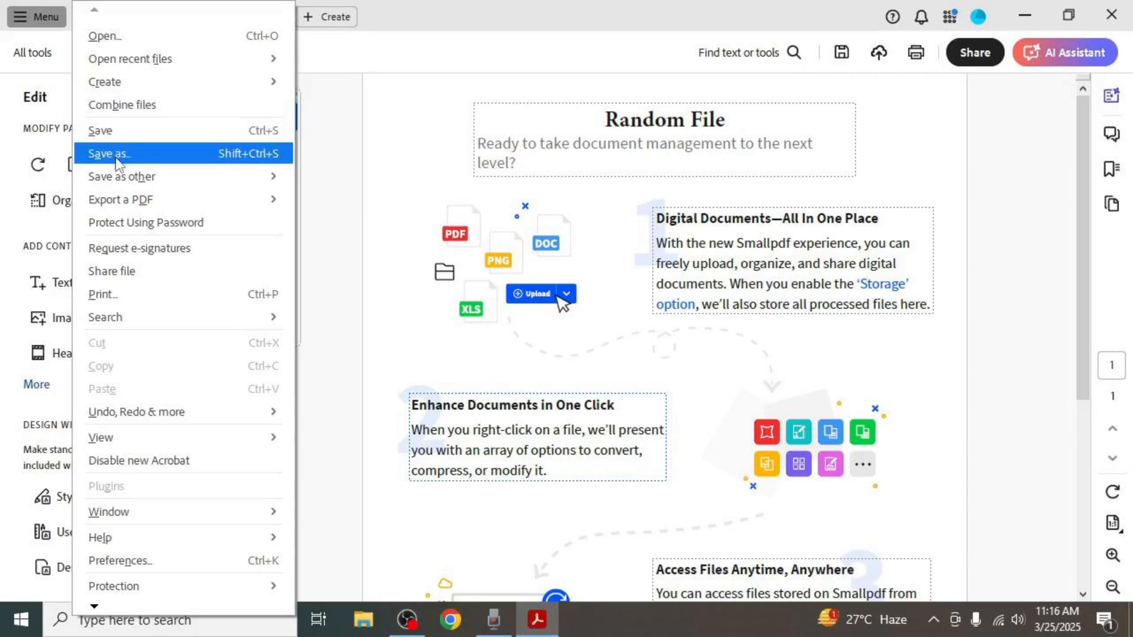
left_click(107, 154)
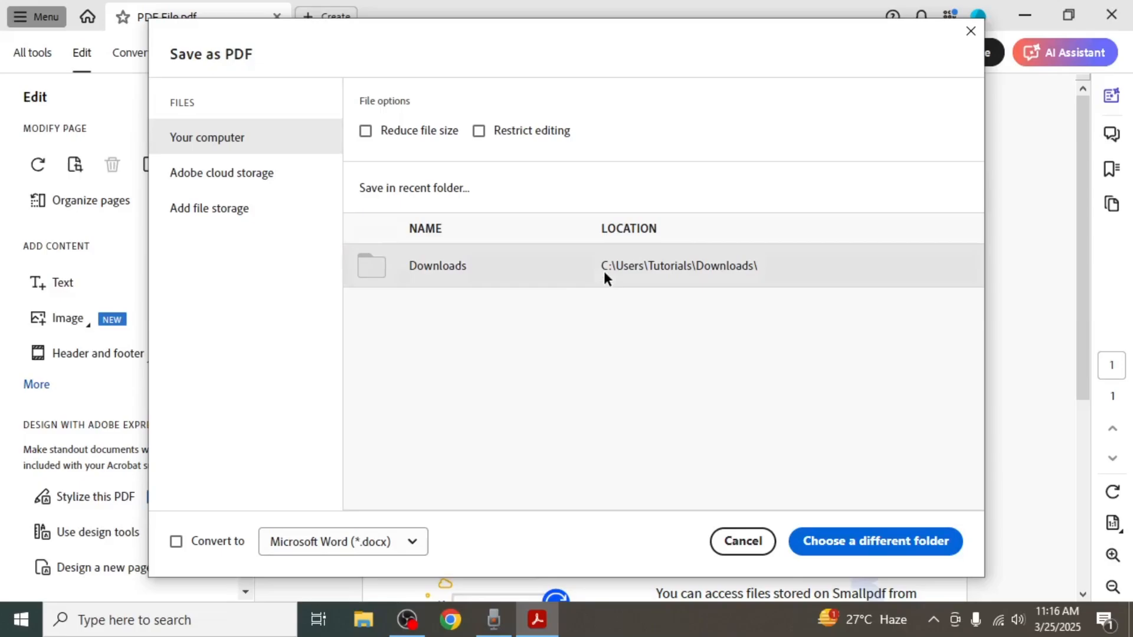
Save the PDF as Word Document (*.docx) named 'Word File' in Downloads.
left_click(873, 542)
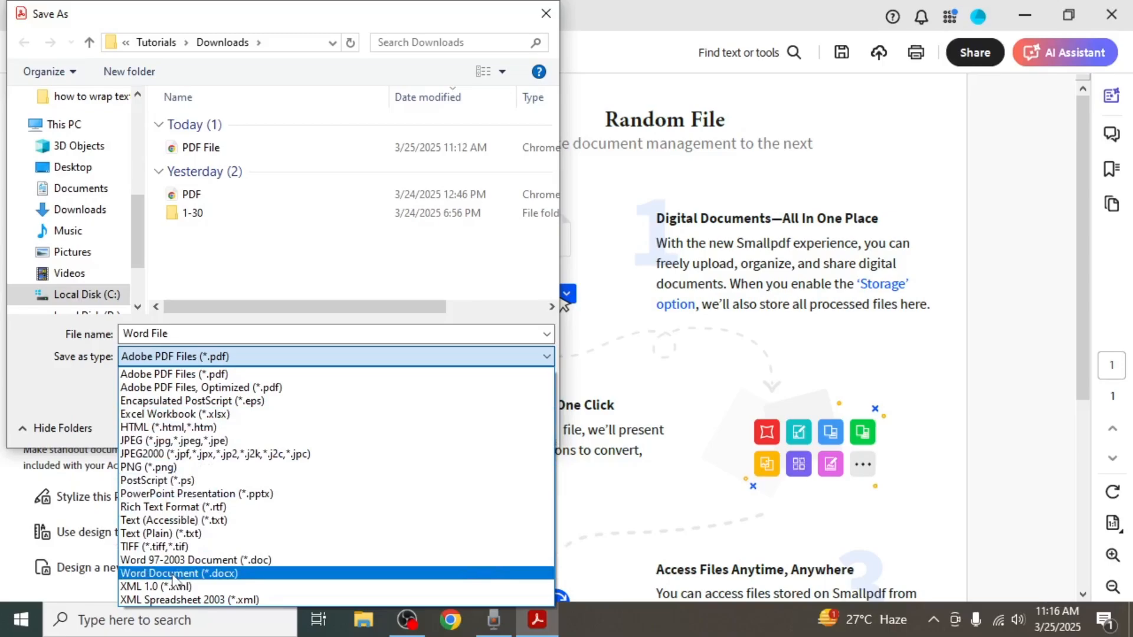
left_click(179, 573)
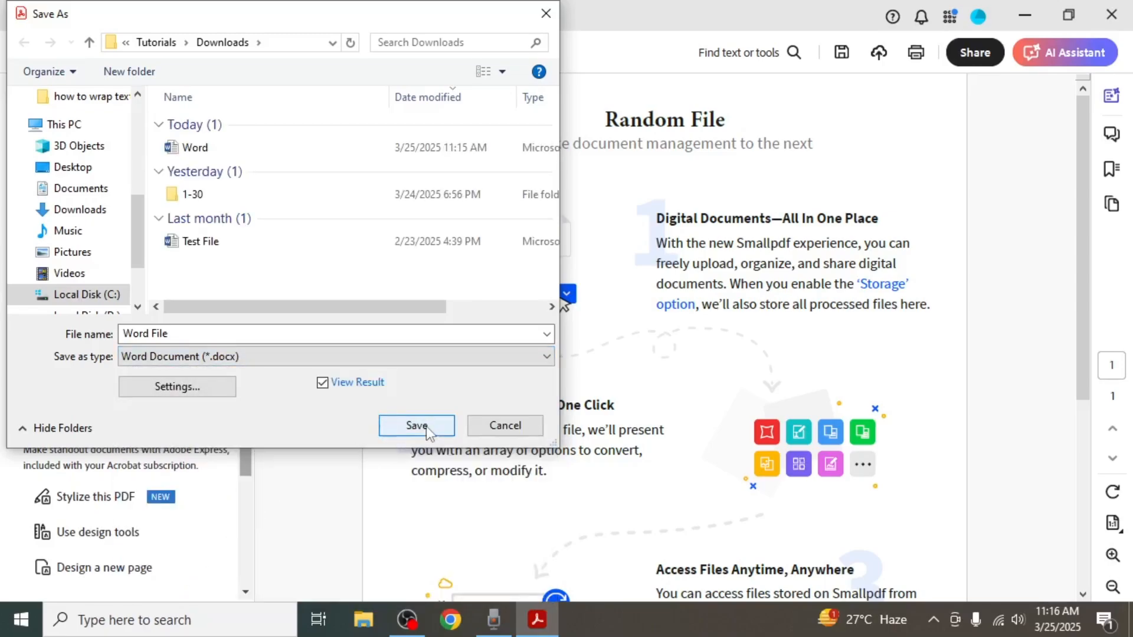
left_click(417, 425)
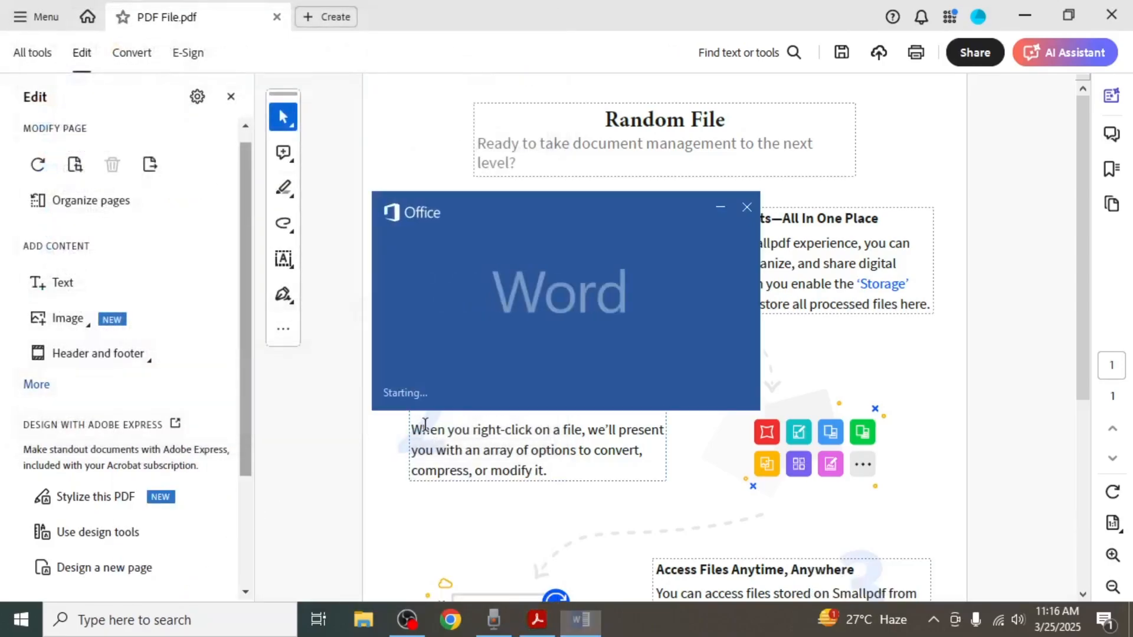